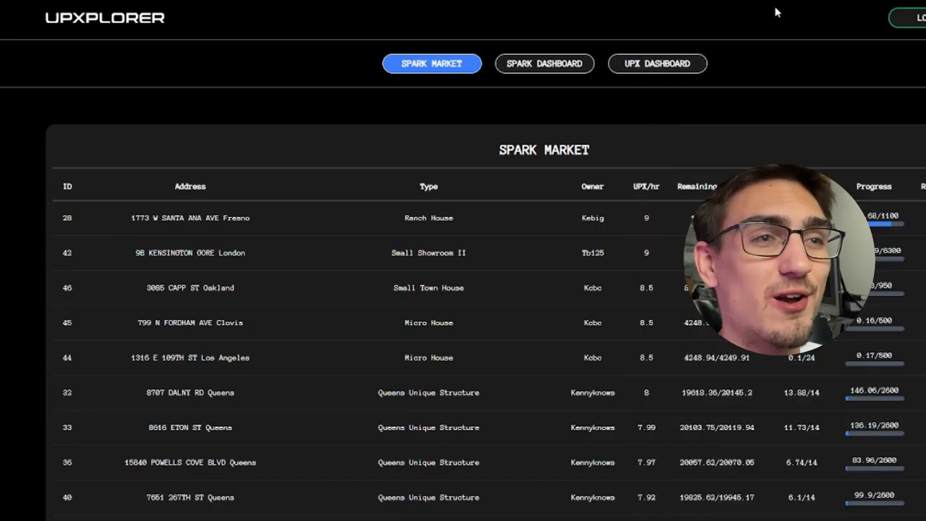
pyautogui.moveTo(822, 103)
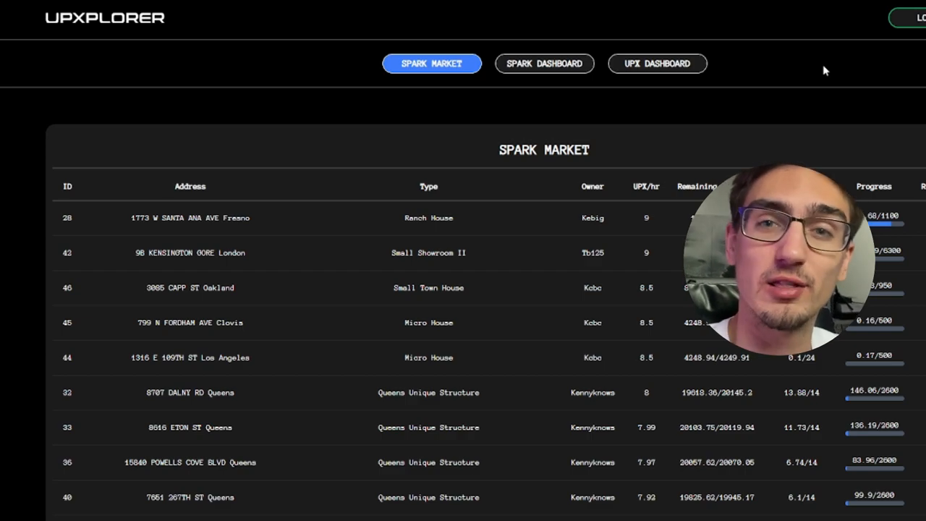
pyautogui.moveTo(854, 65)
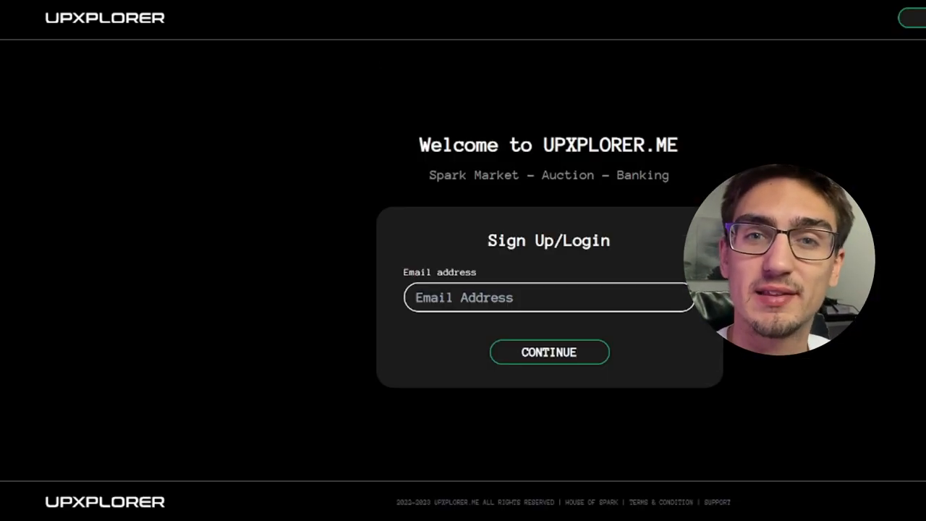
# - Log in to UPXplorer by entering and submitting the account email address
pyautogui.write('m')
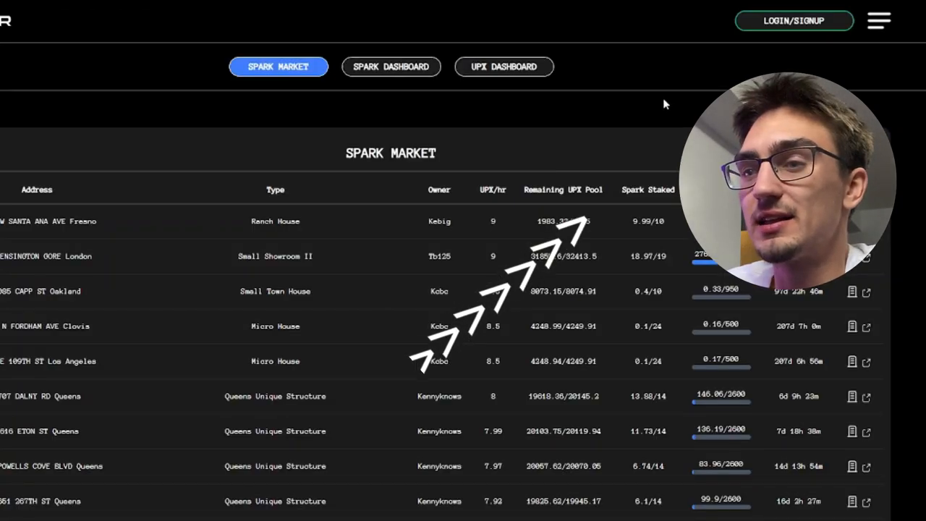
pyautogui.click(793, 20)
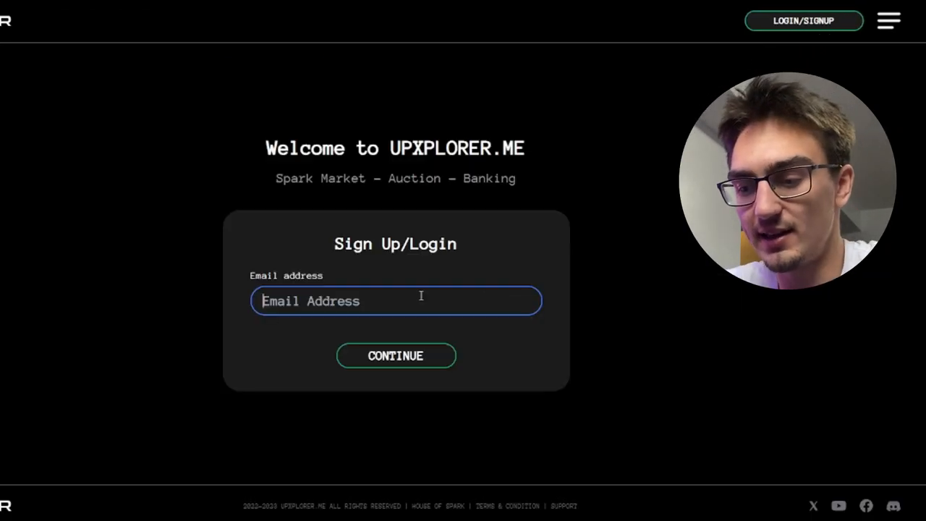
pyautogui.write('m')
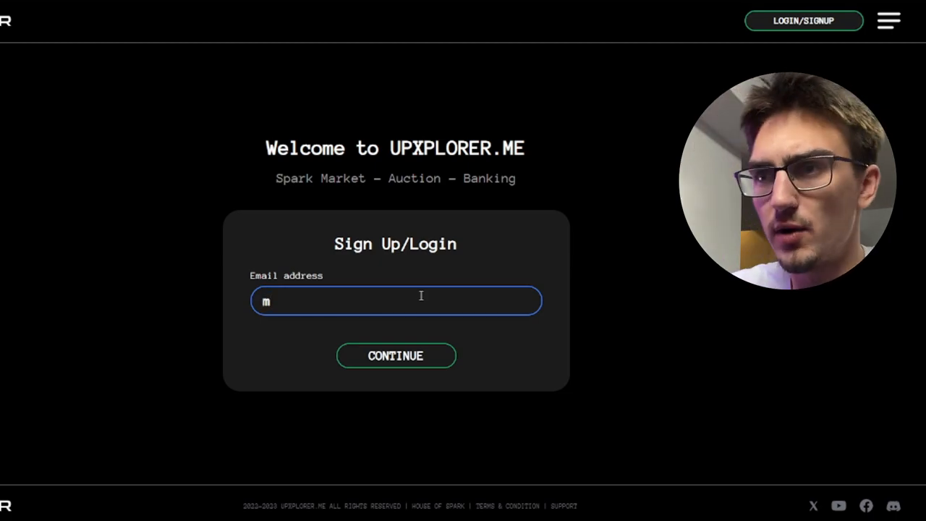
pyautogui.click(397, 356)
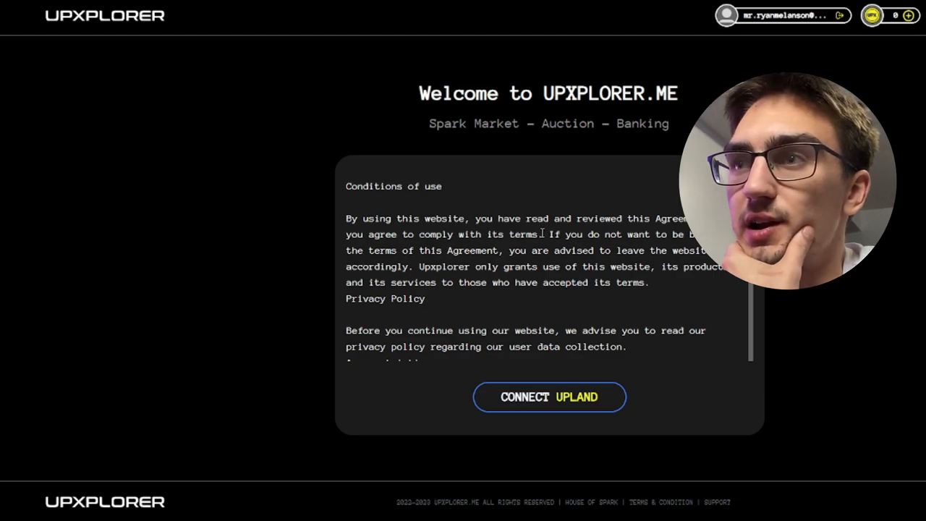
# - Read through the conditions of use and start connecting the Upland account
pyautogui.scroll(-3)
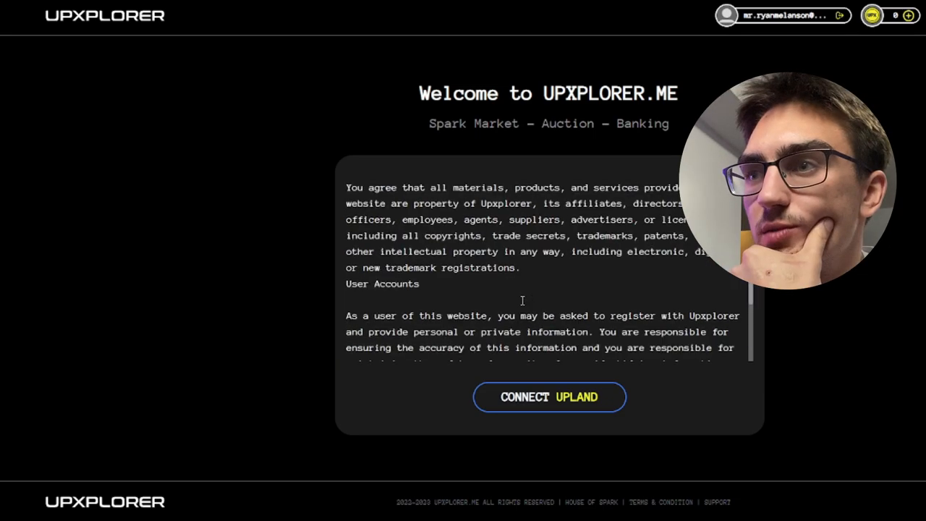
pyautogui.scroll(-3)
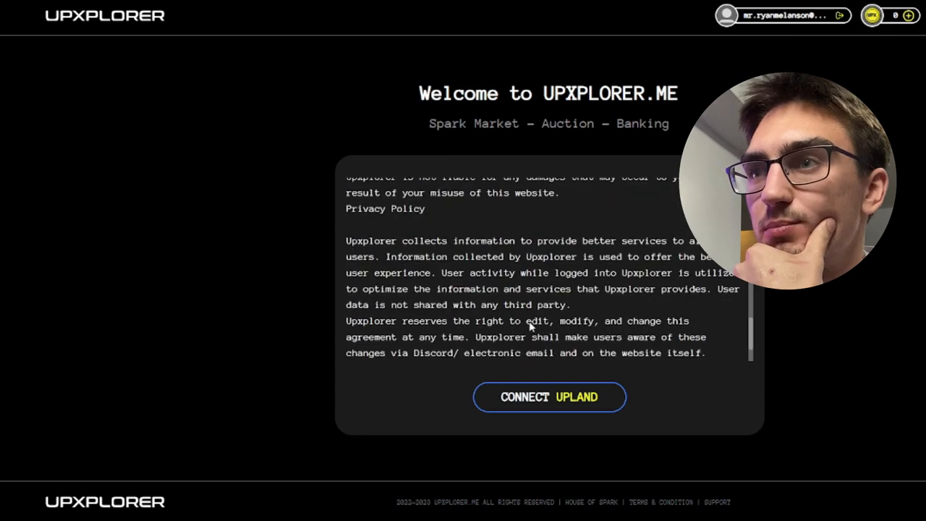
pyautogui.click(550, 396)
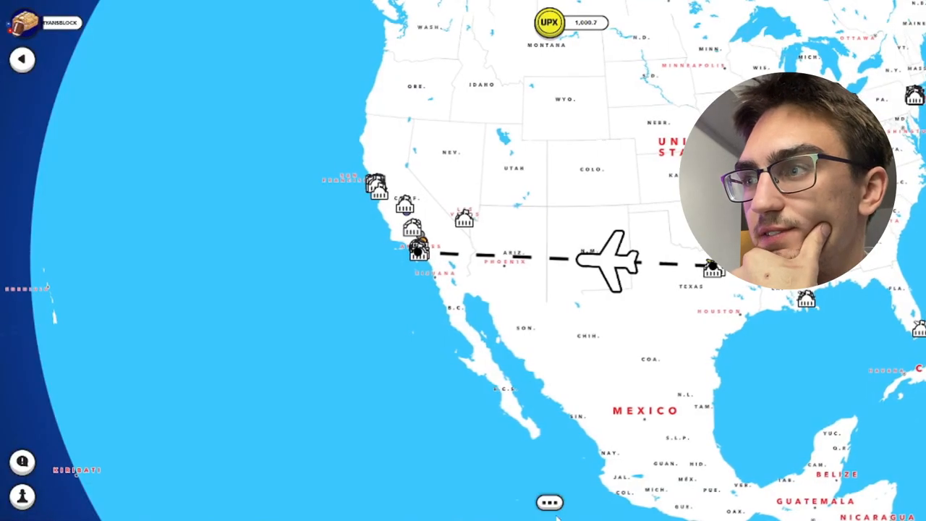
pyautogui.click(550, 502)
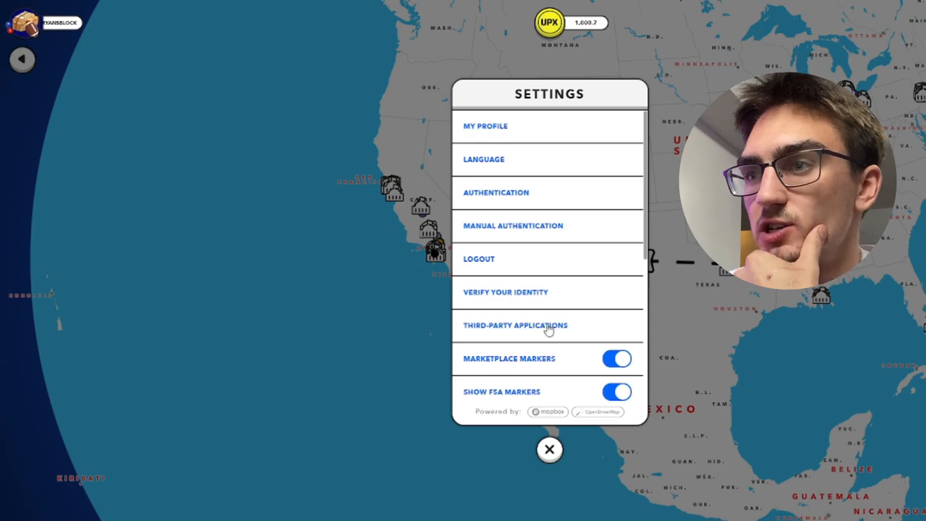
pyautogui.click(515, 324)
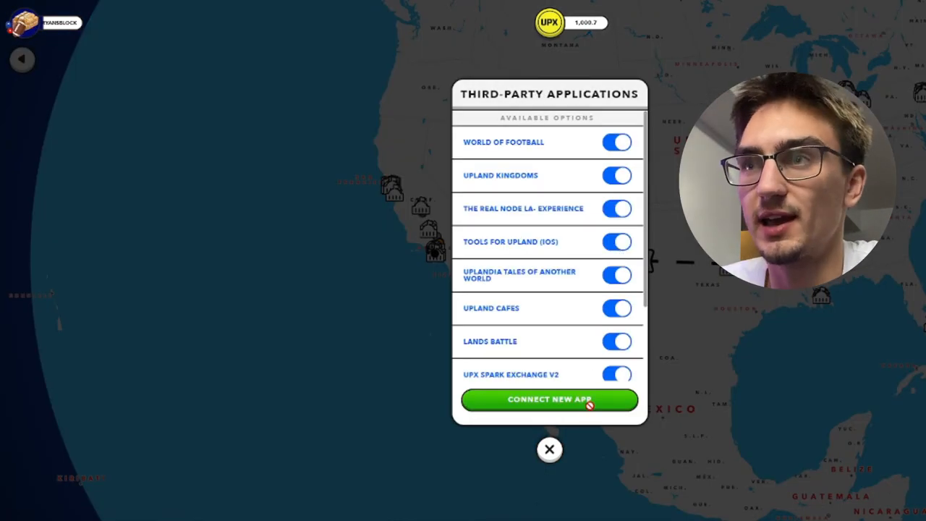
pyautogui.click(550, 399)
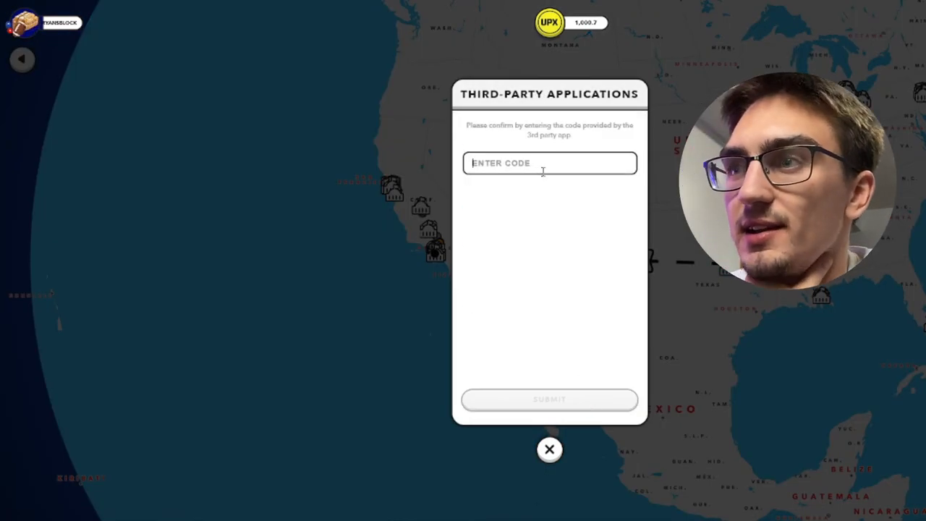
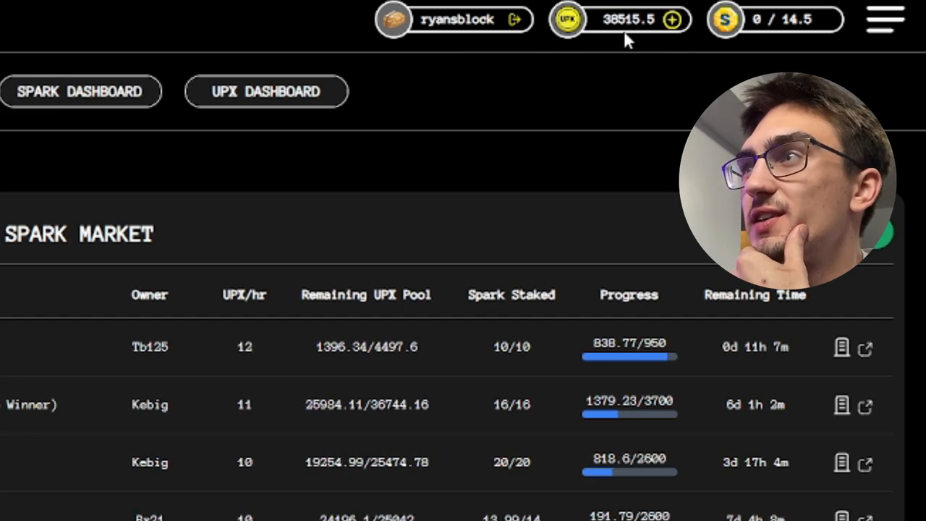
pyautogui.moveTo(637, 36)
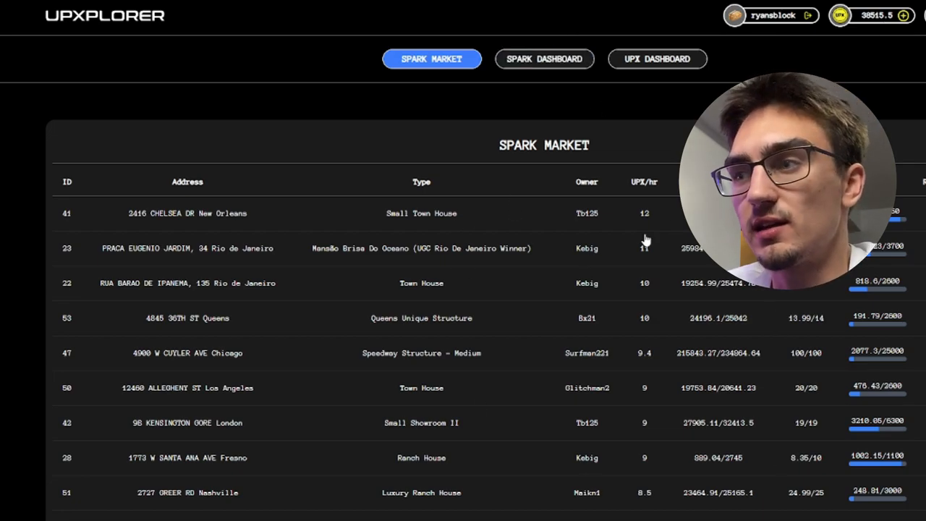
pyautogui.moveTo(697, 81)
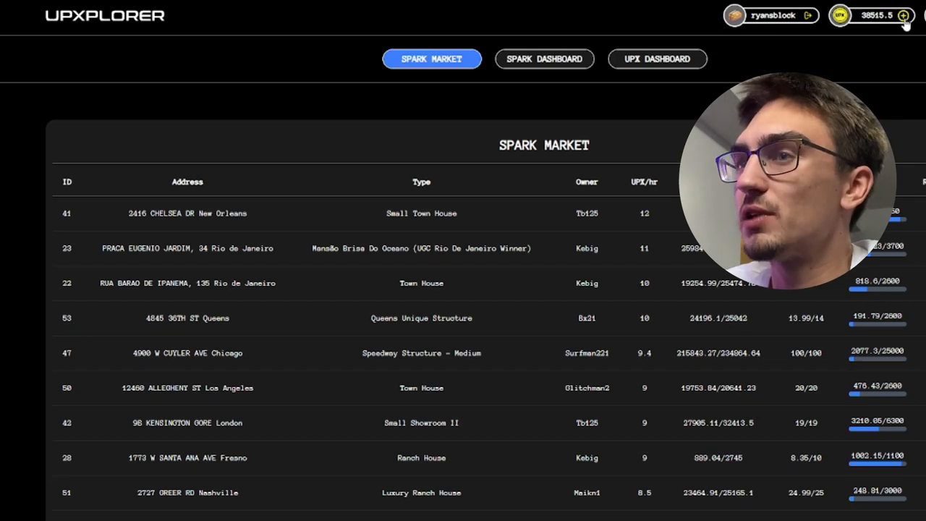
# - Open the Deposit UPX page from the balance at the top of Spark Market
pyautogui.click(905, 15)
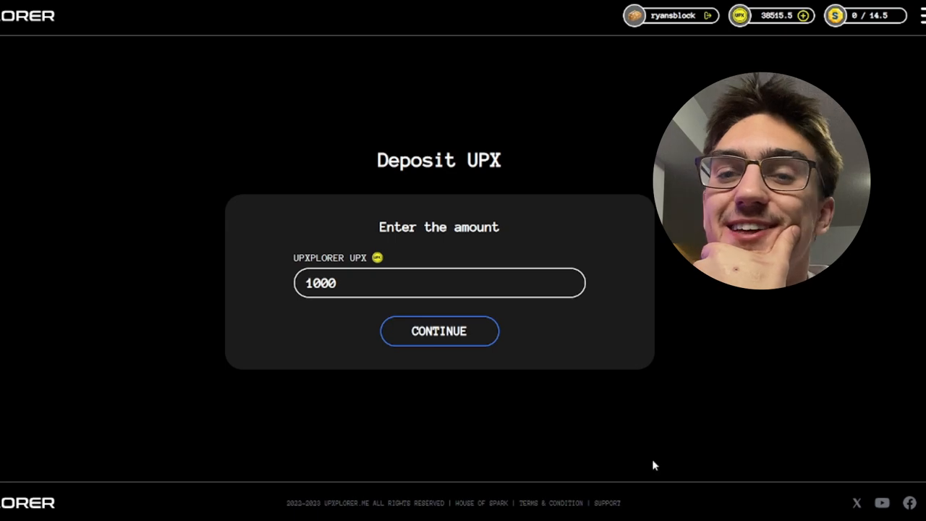
pyautogui.moveTo(562, 307)
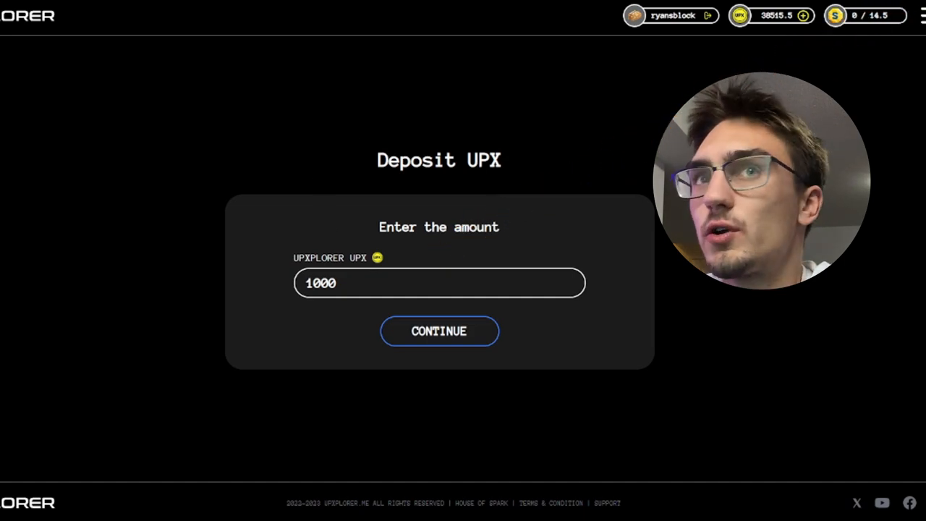
pyautogui.click(440, 330)
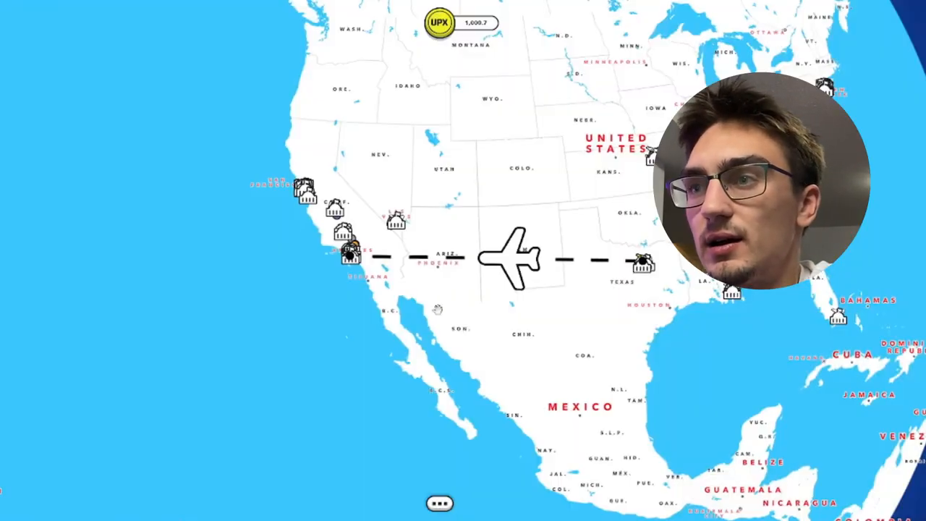
pyautogui.click(440, 503)
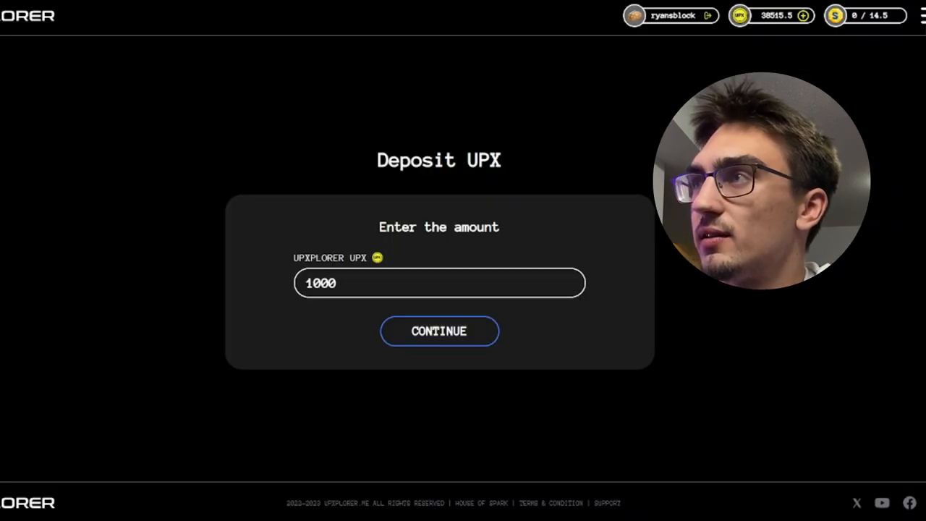
pyautogui.moveTo(862, 45)
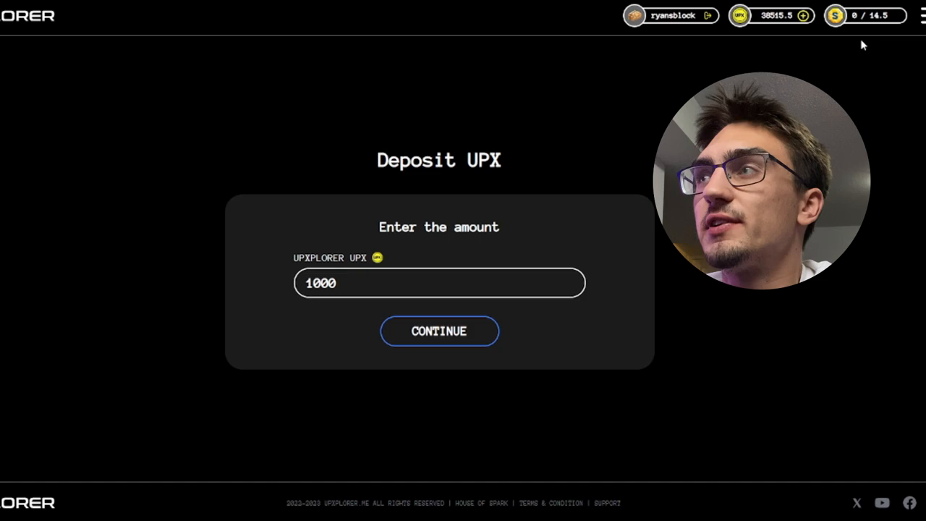
pyautogui.moveTo(903, 49)
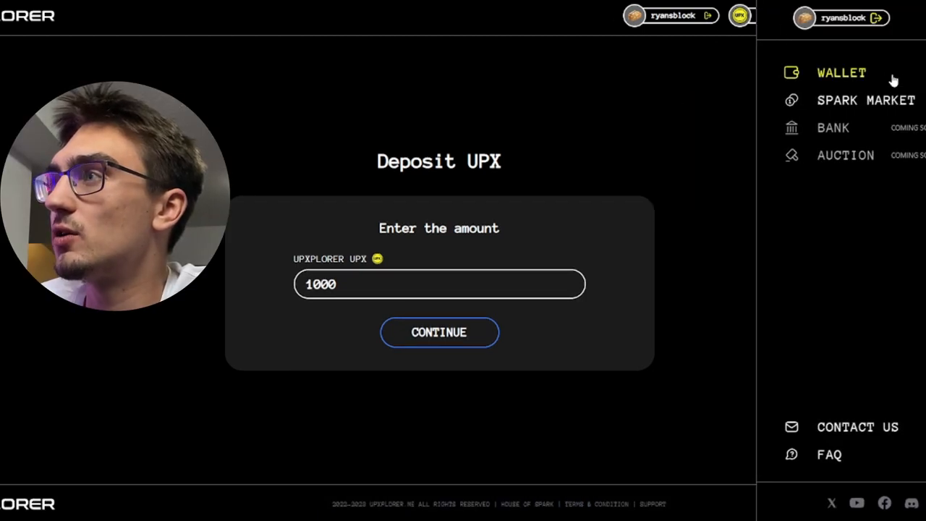
pyautogui.moveTo(908, 87)
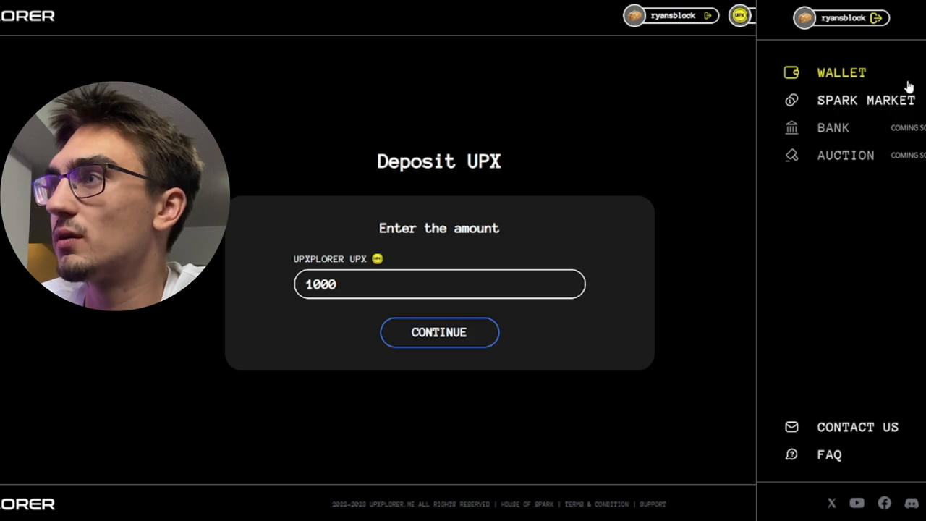
pyautogui.moveTo(821, 174)
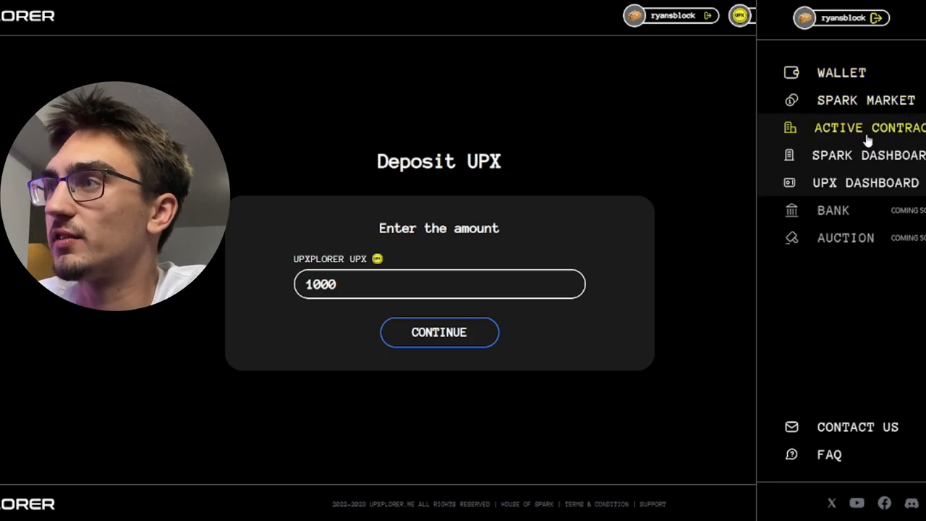
pyautogui.moveTo(868, 155)
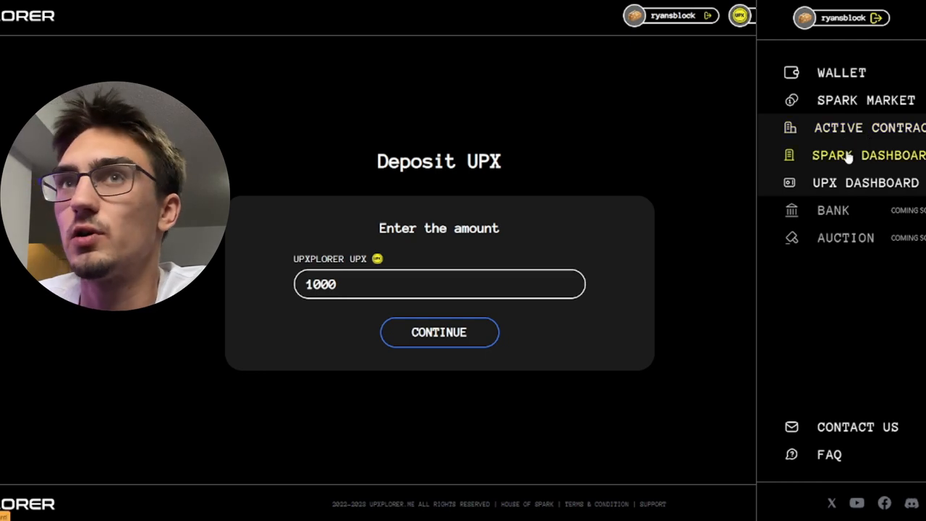
# - Leave the deposit form for the dashboard showing 14.50 spark staked
pyautogui.click(865, 183)
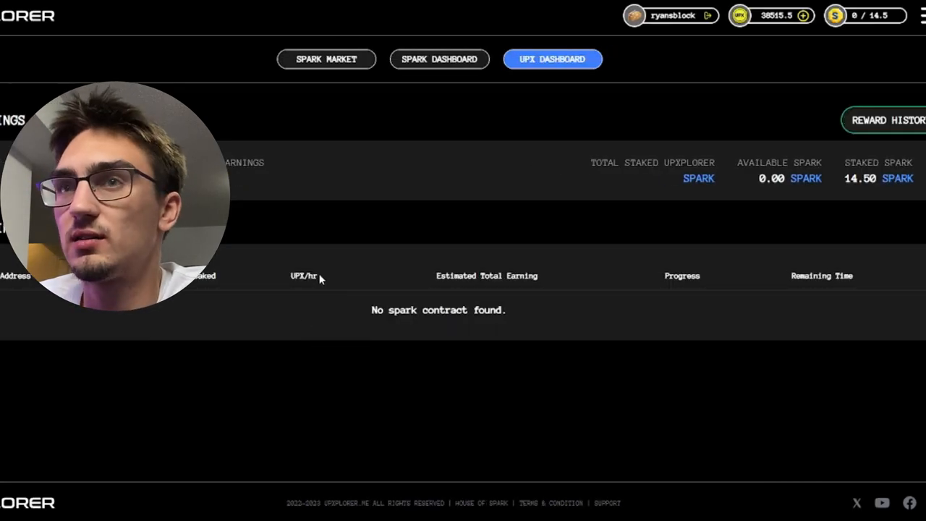
pyautogui.moveTo(321, 280)
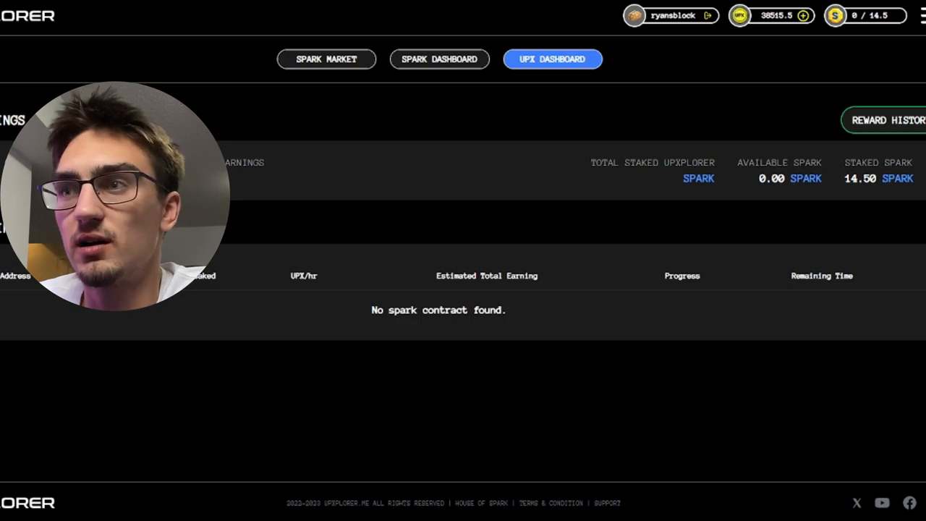
# - Show owned builds, revealing the Small Town House under construction with 9.9/10 spark
pyautogui.click(431, 58)
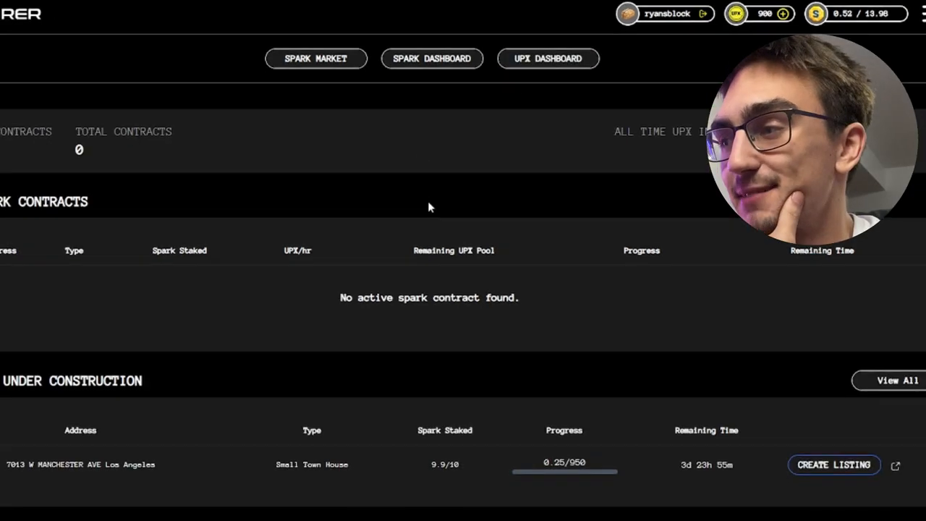
pyautogui.scroll(-3)
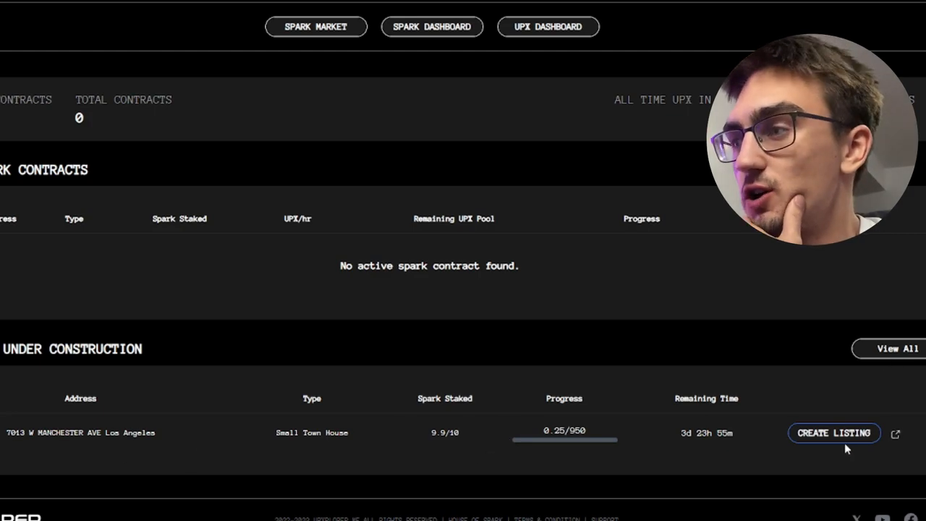
pyautogui.scroll(3)
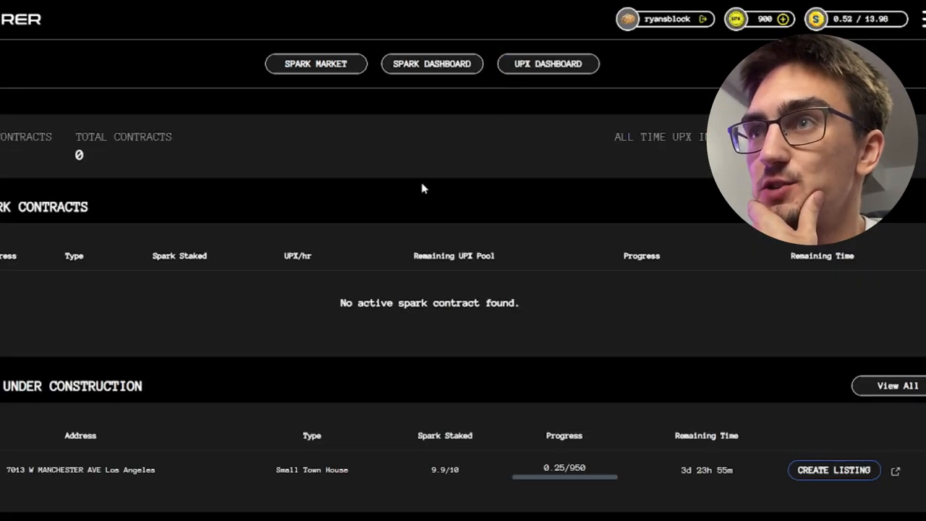
pyautogui.scroll(-3)
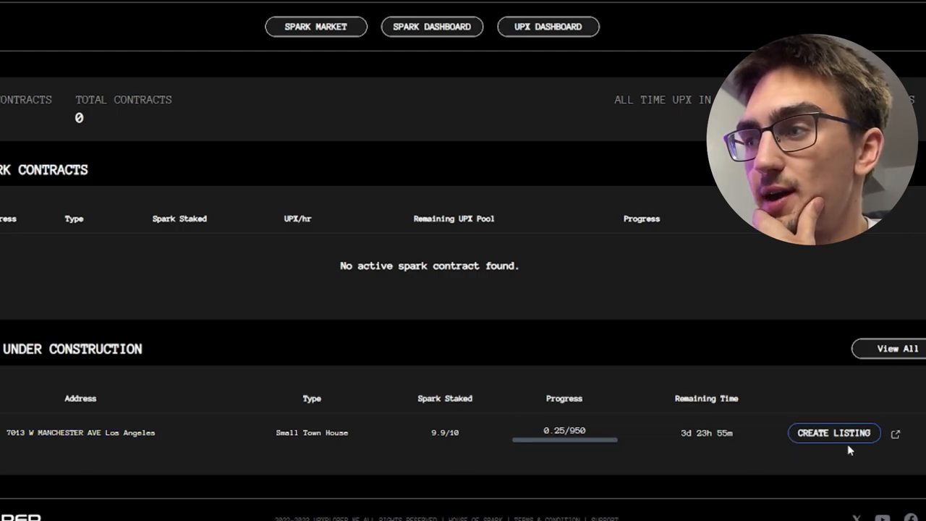
# - Create a listing for the Manchester Ave build at 1 UPX/hr with a 949.62 UPX pool
pyautogui.click(833, 432)
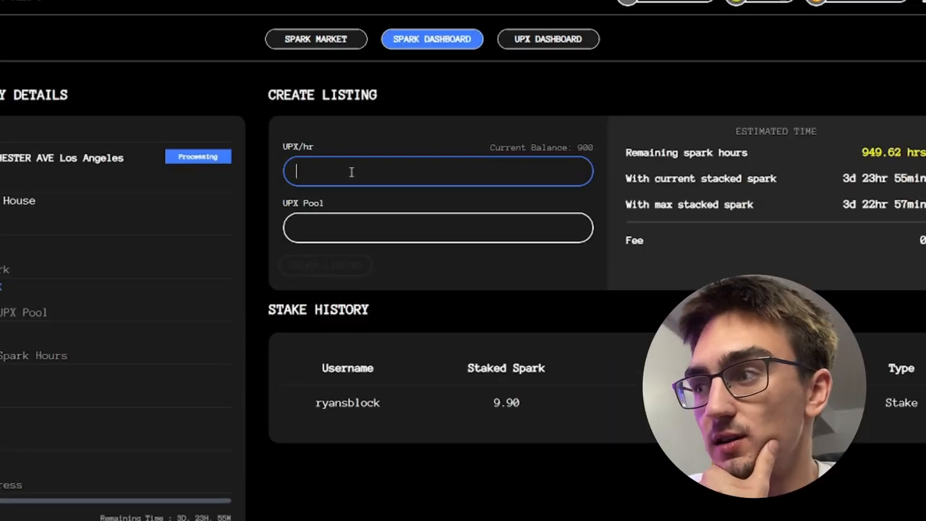
pyautogui.write('1')
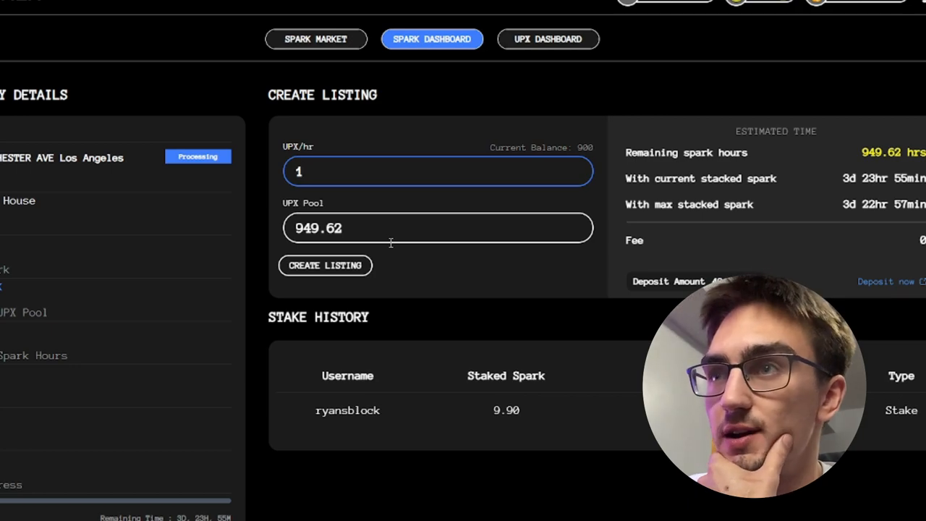
pyautogui.moveTo(349, 284)
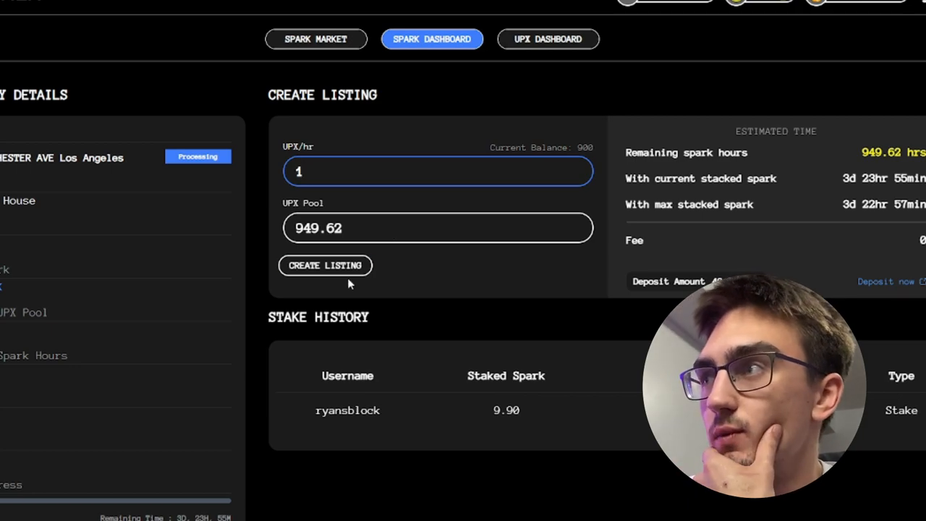
pyautogui.scroll(3)
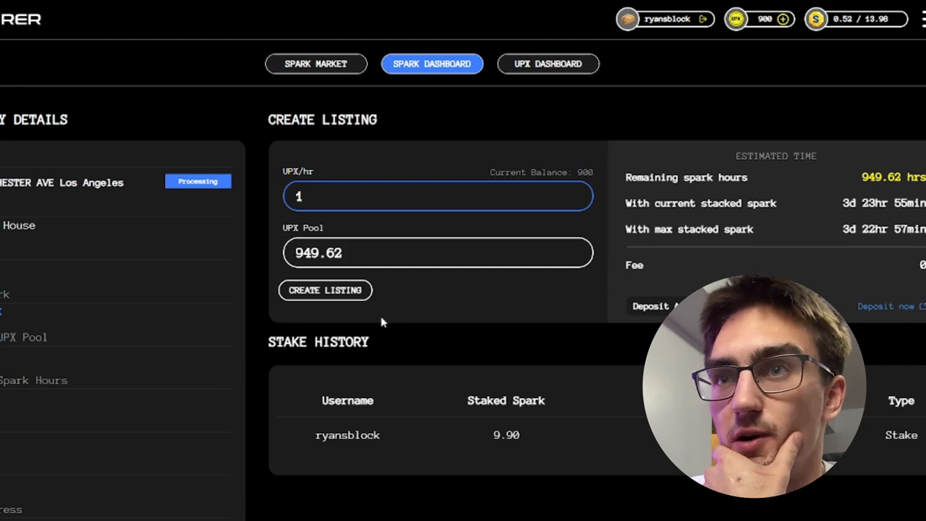
pyautogui.click(437, 252)
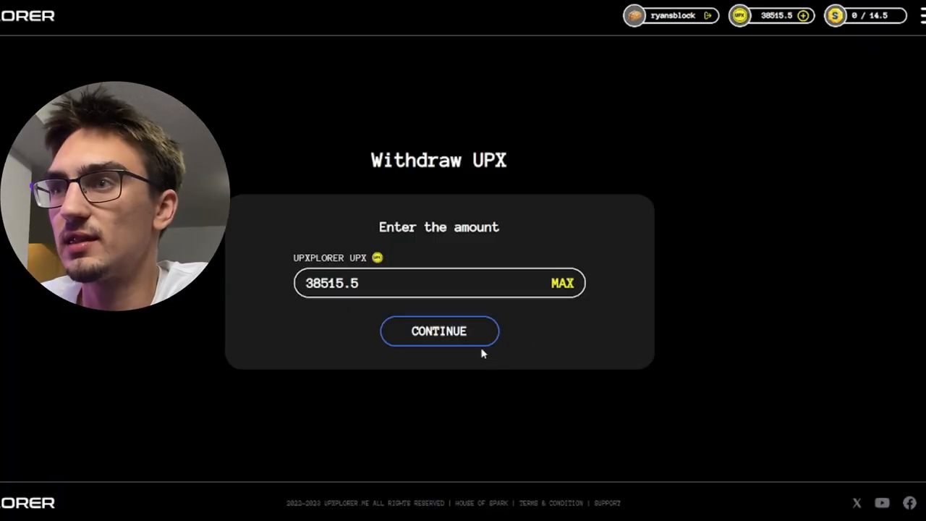
# - Withdraw the full 38515.5 UPX, netting 33508.49 after taxes, and return to the profile
pyautogui.click(440, 332)
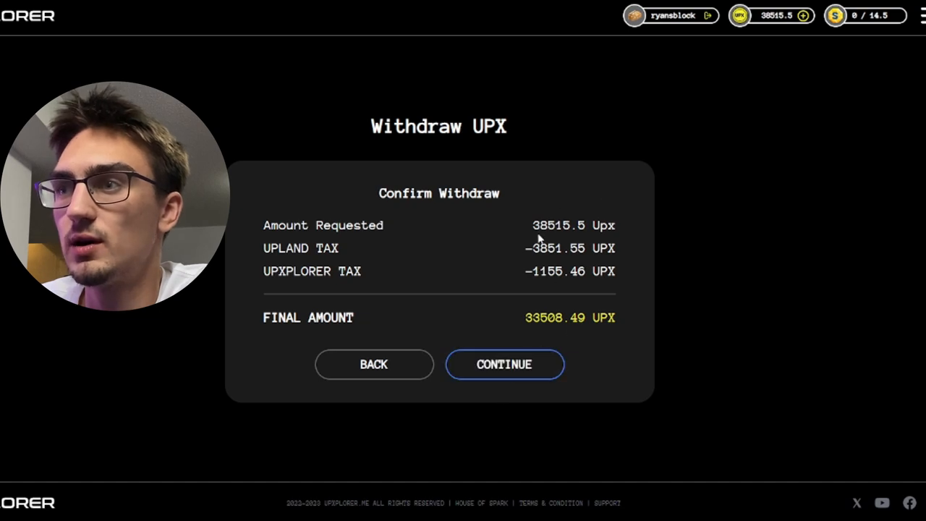
pyautogui.moveTo(528, 347)
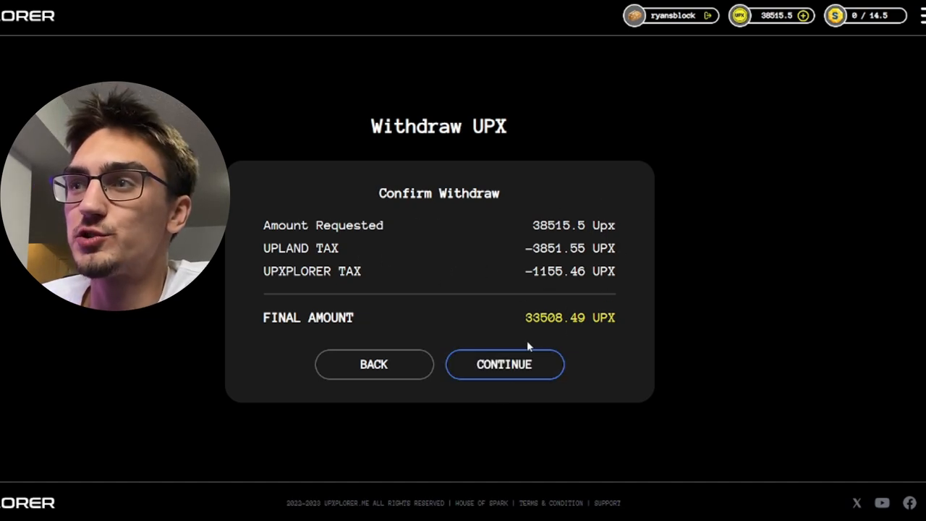
pyautogui.click(503, 364)
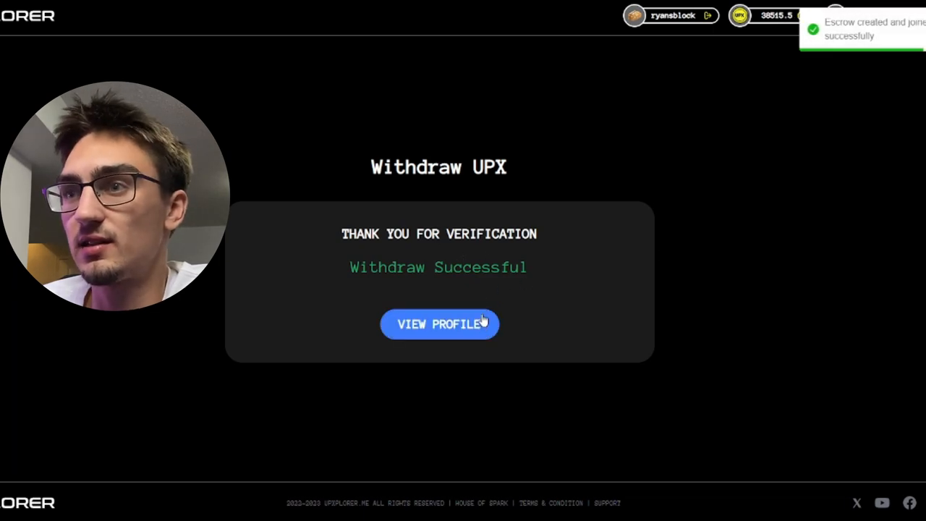
pyautogui.click(440, 324)
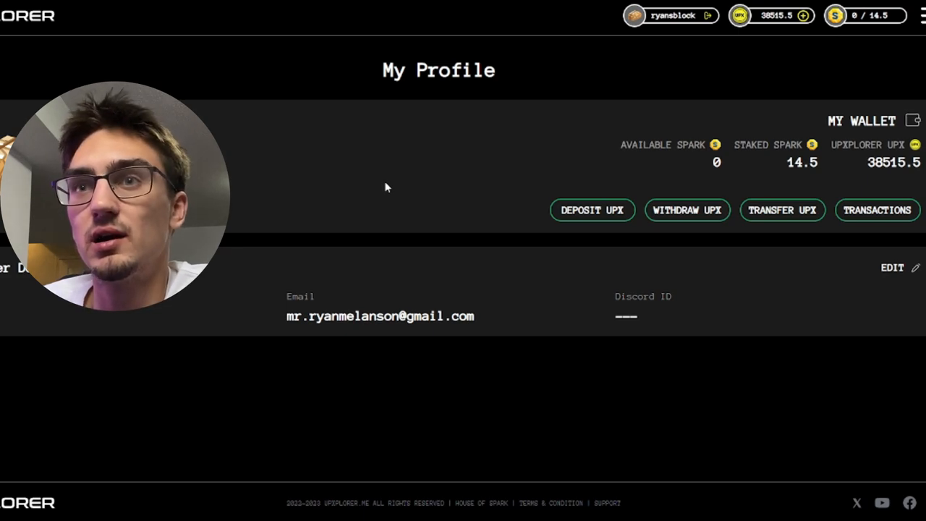
pyautogui.moveTo(472, 240)
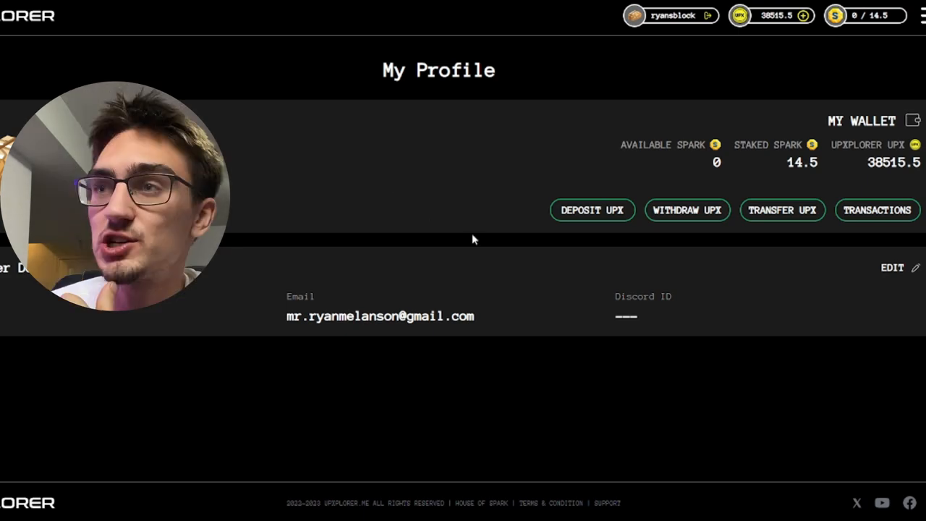
# - Open the Spark Market list of build contracts with rates, pools and spark staked
pyautogui.click(321, 58)
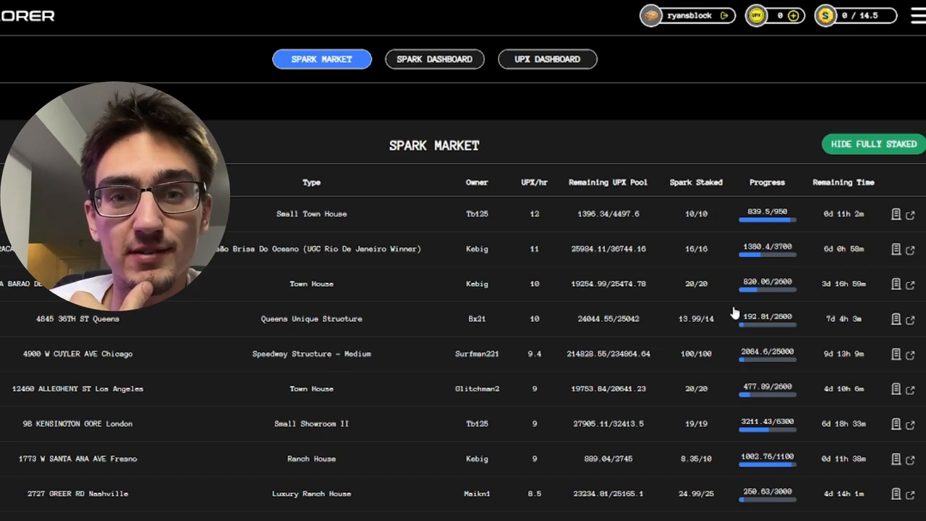
pyautogui.moveTo(631, 364)
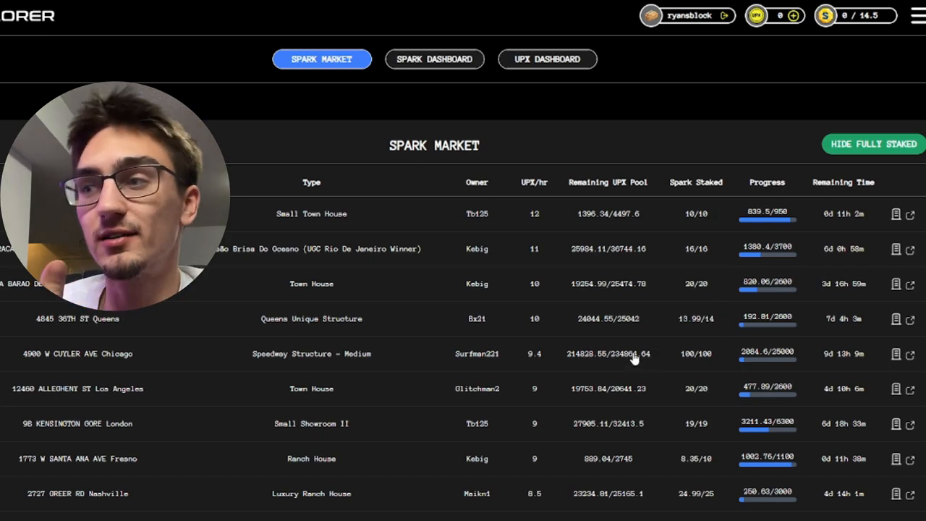
pyautogui.moveTo(625, 379)
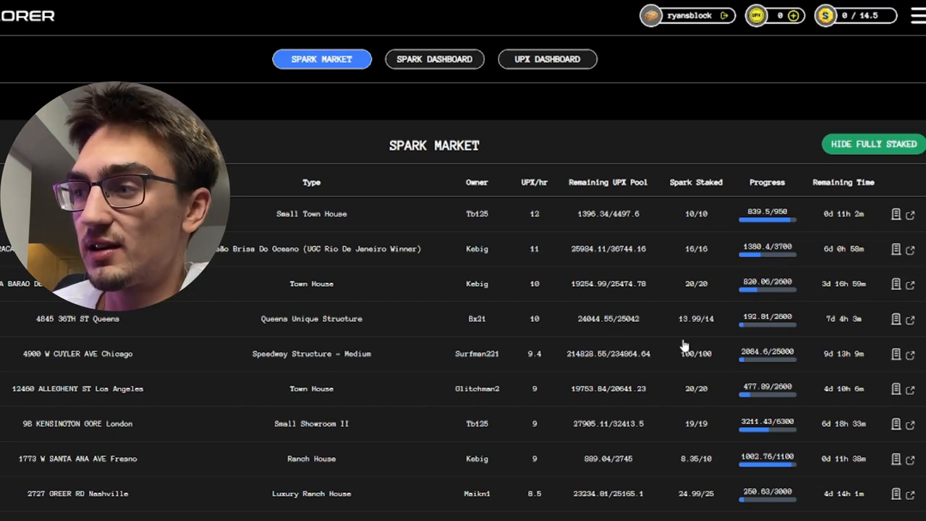
pyautogui.moveTo(720, 297)
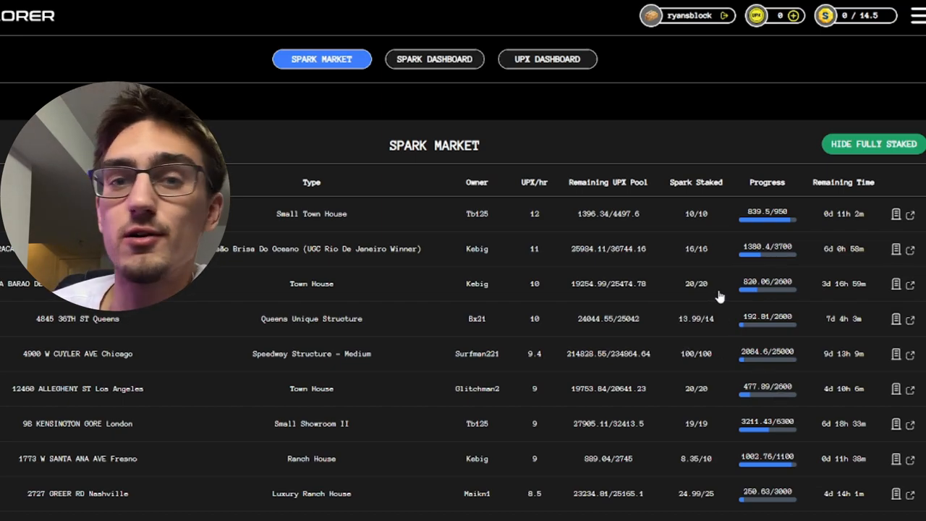